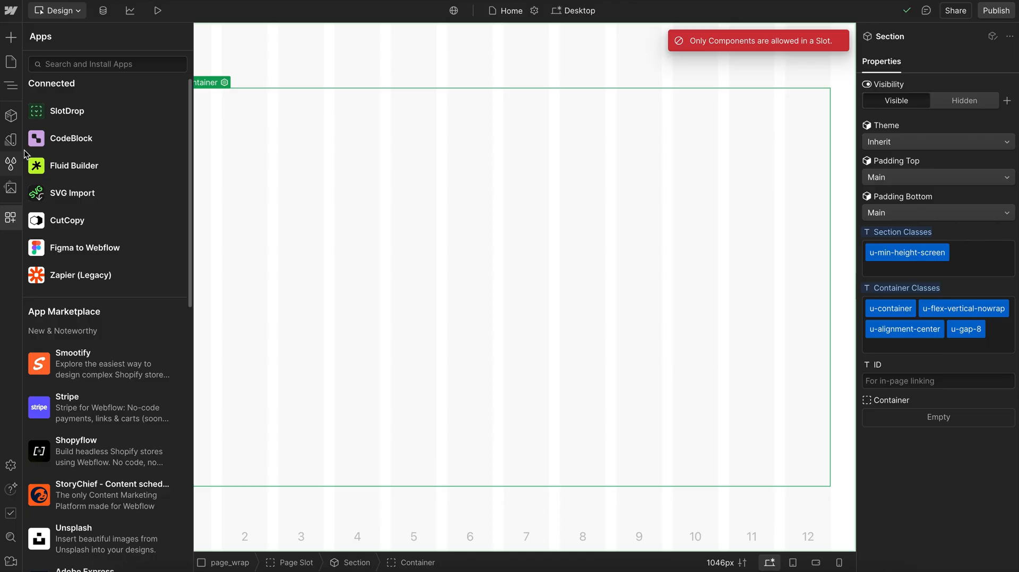
{"action": "mouse_move", "coordinate": [159, 110]}
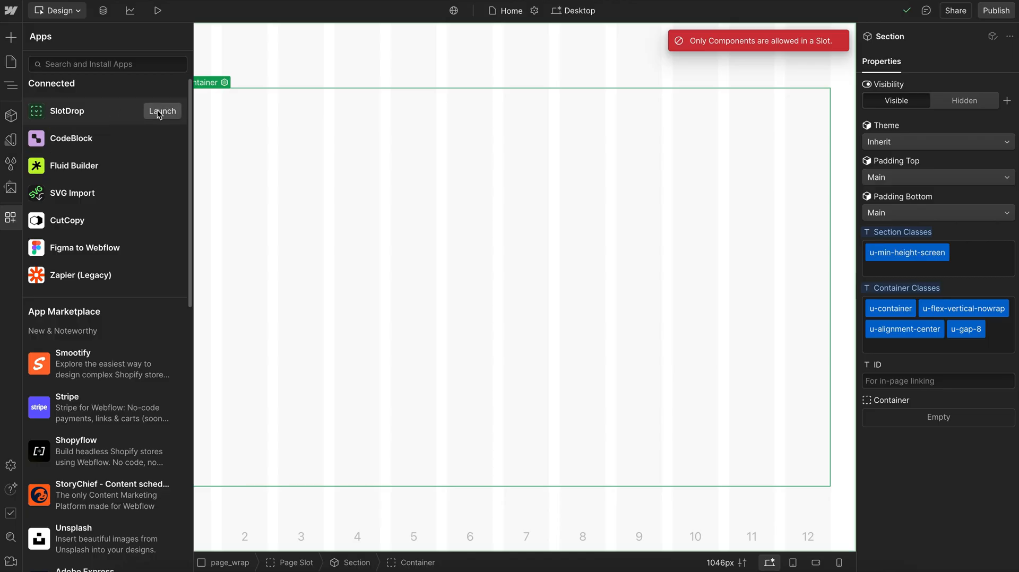
- Launch the connected SlotDrop app and try inserting a Div Block into the container
{"action": "left_click", "coordinate": [162, 111]}
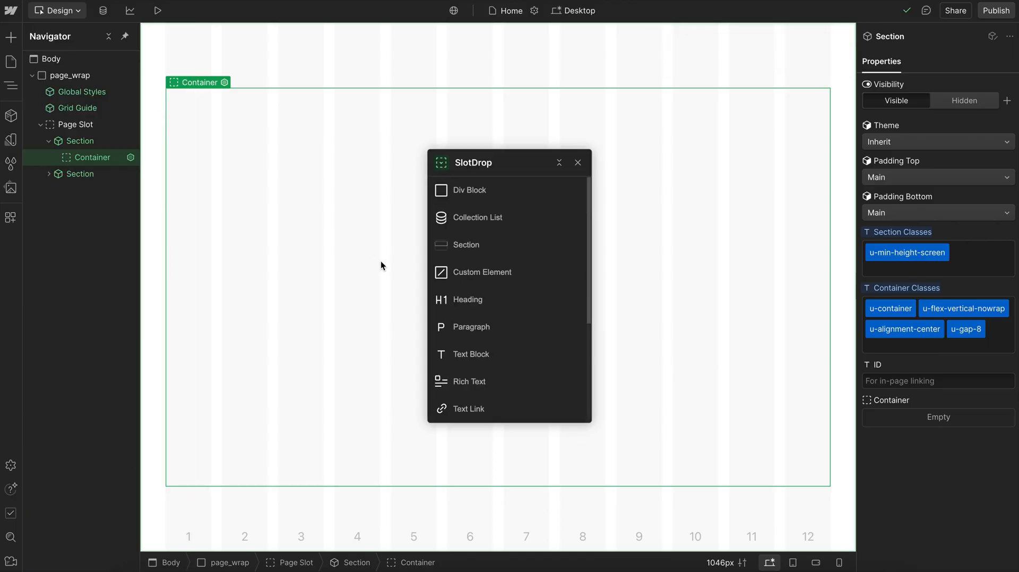
{"action": "mouse_move", "coordinate": [481, 191]}
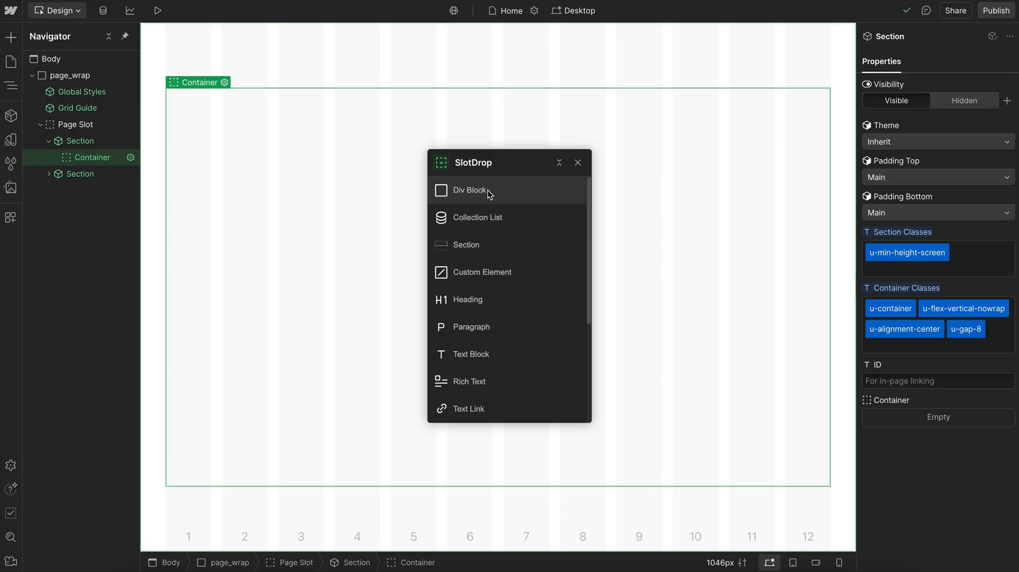
{"action": "mouse_move", "coordinate": [478, 196]}
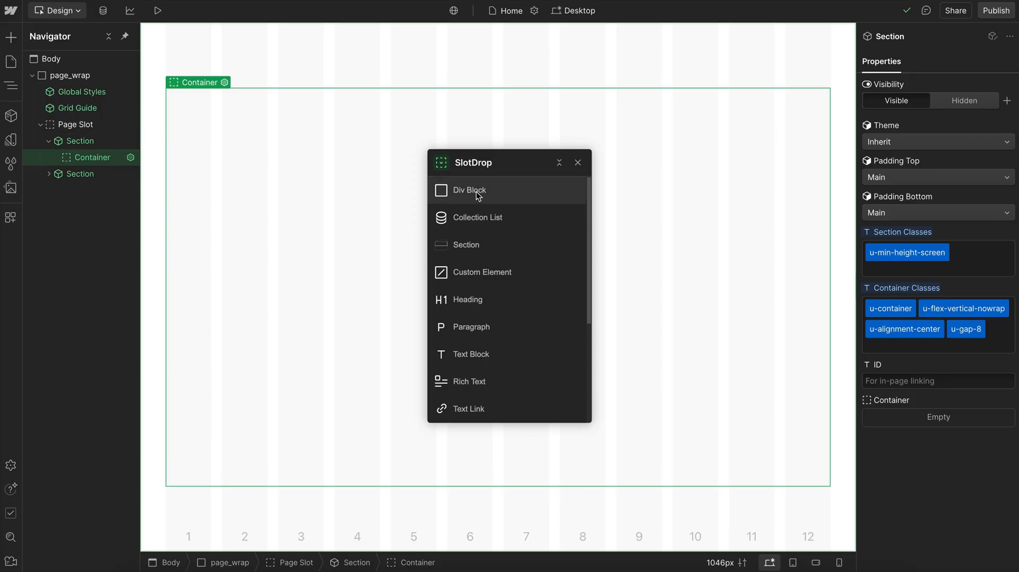
{"action": "left_click", "coordinate": [469, 190]}
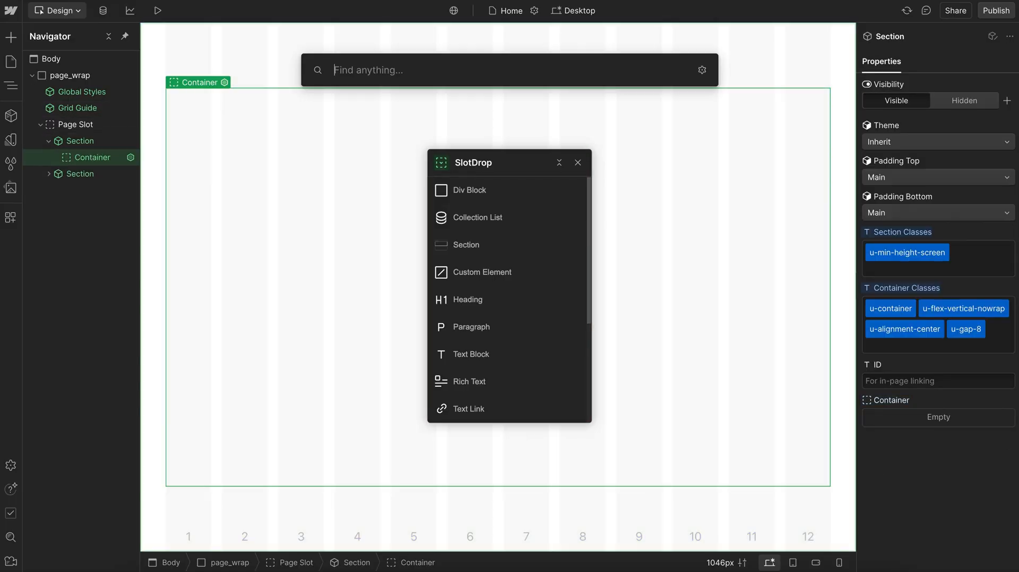
- Add a Div Block, then a Collection List, via SlotDrop, selecting each new element in the Navigator
{"action": "left_click", "coordinate": [466, 300]}
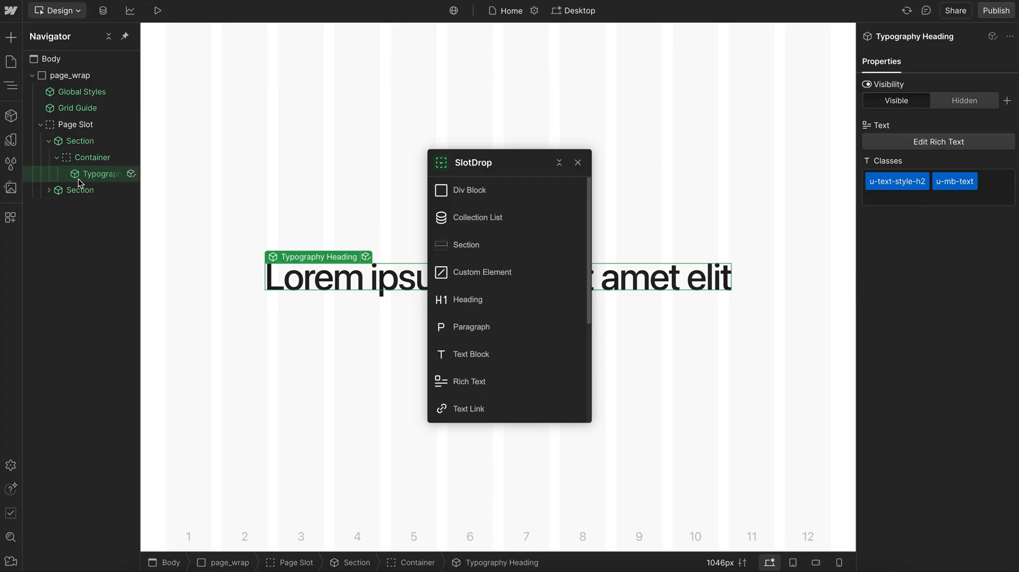
{"action": "mouse_move", "coordinate": [477, 191]}
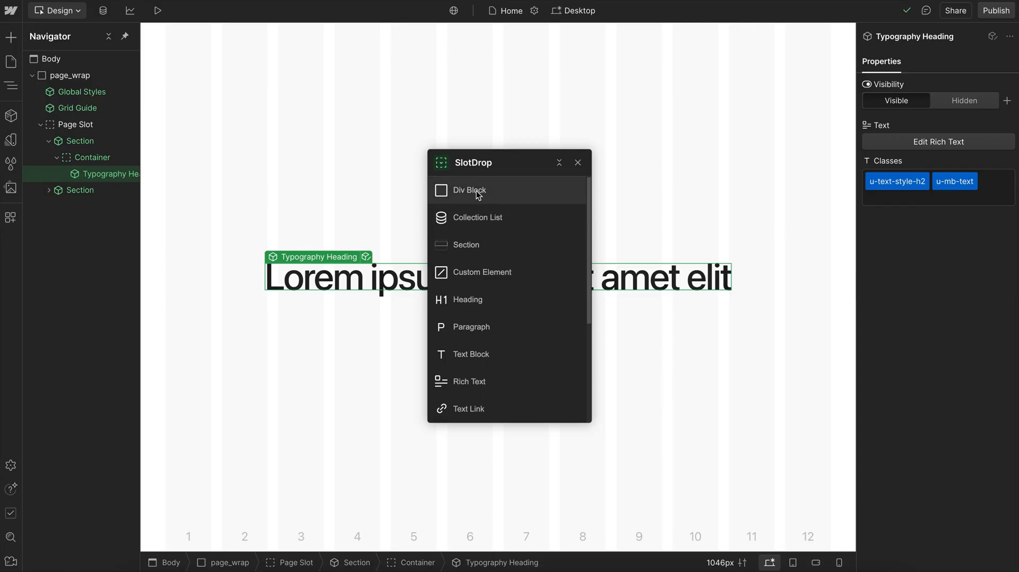
{"action": "left_click", "coordinate": [469, 190]}
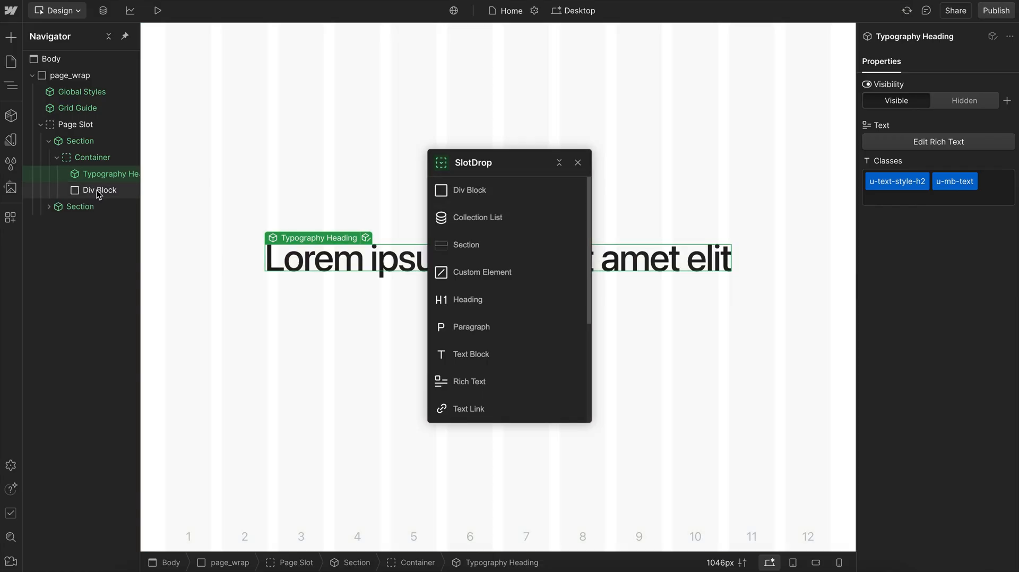
{"action": "left_click", "coordinate": [101, 190]}
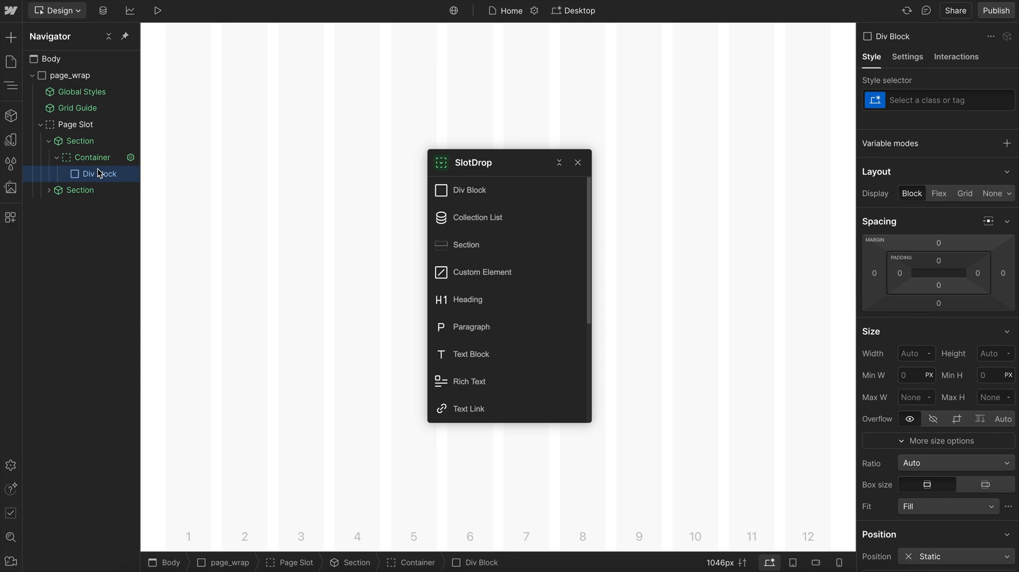
{"action": "mouse_move", "coordinate": [99, 174]}
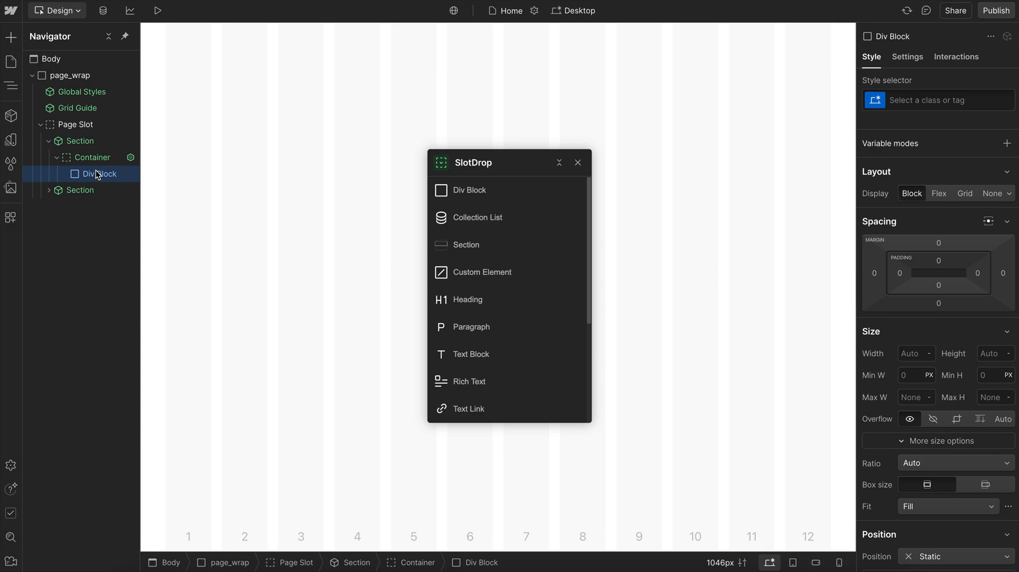
{"action": "left_click", "coordinate": [478, 218]}
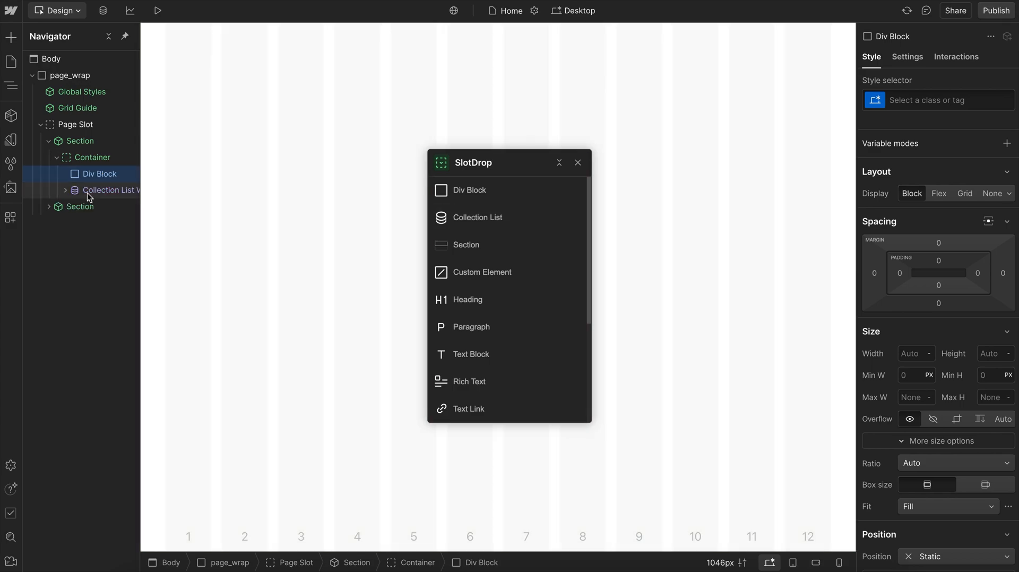
{"action": "left_click", "coordinate": [112, 190]}
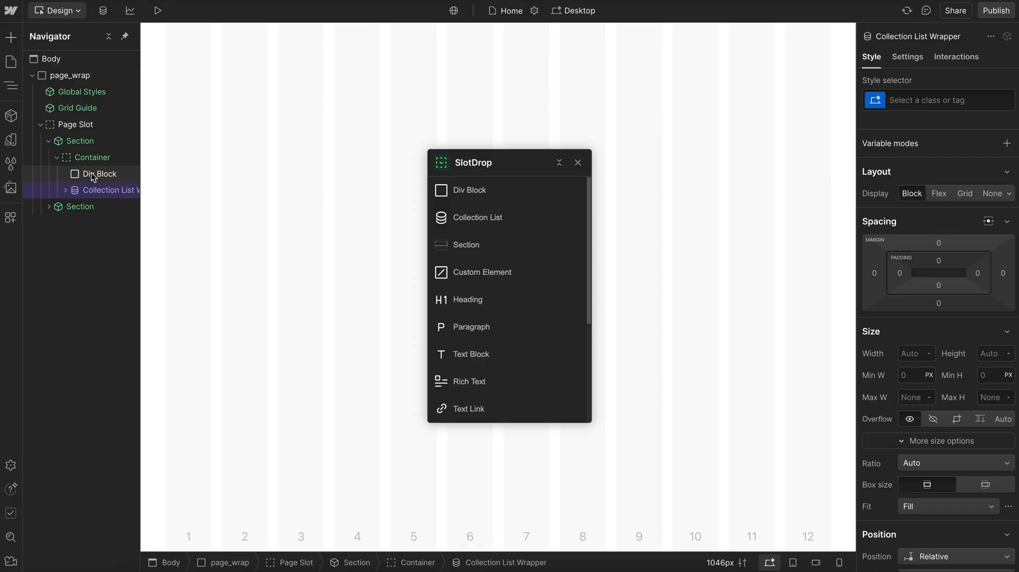
{"action": "left_click", "coordinate": [99, 174]}
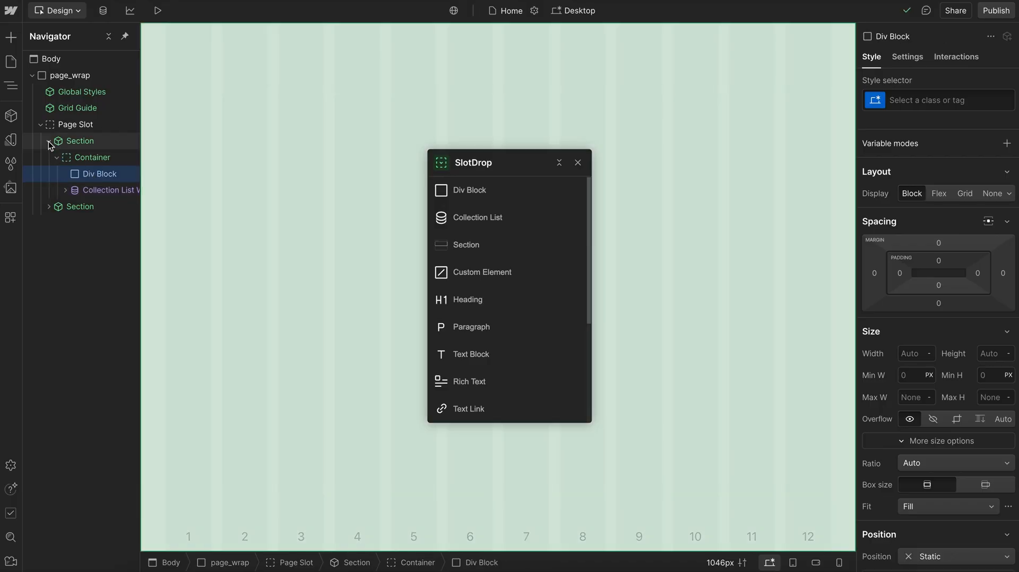
- Collapse the first Section in the Navigator, select it, and add a plain Section after it
{"action": "left_click", "coordinate": [75, 124]}
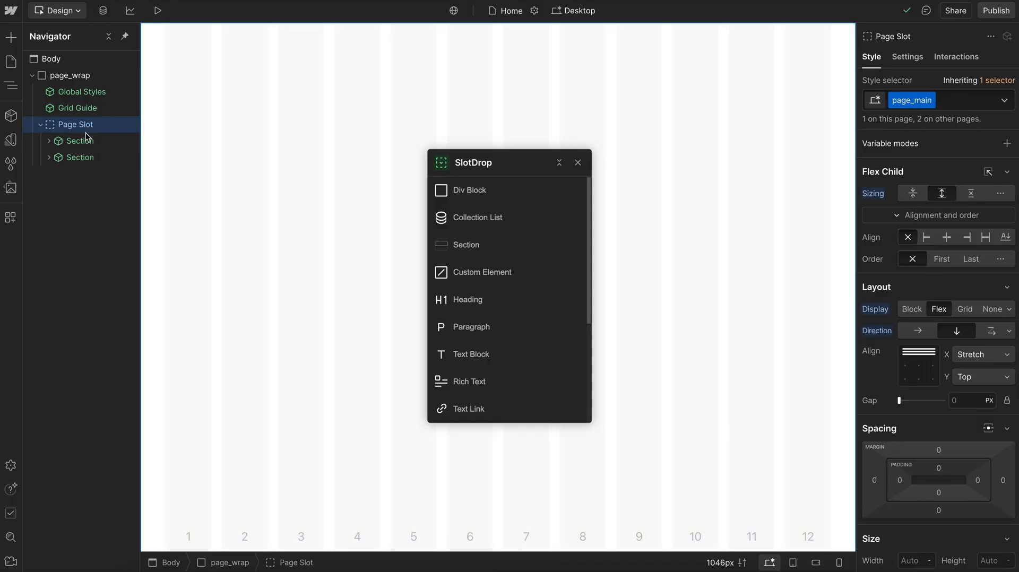
{"action": "left_click", "coordinate": [80, 141]}
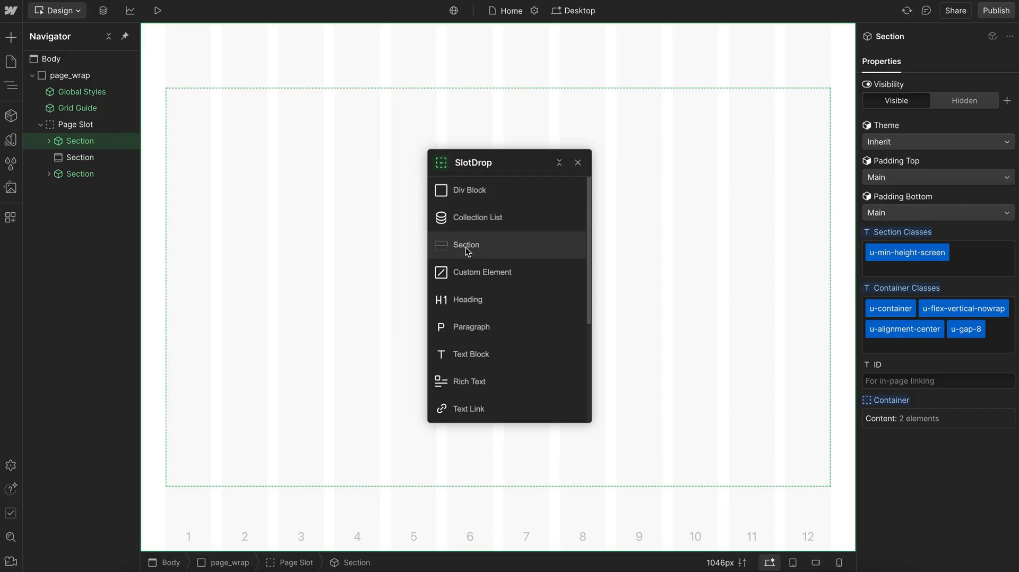
{"action": "left_click", "coordinate": [80, 158]}
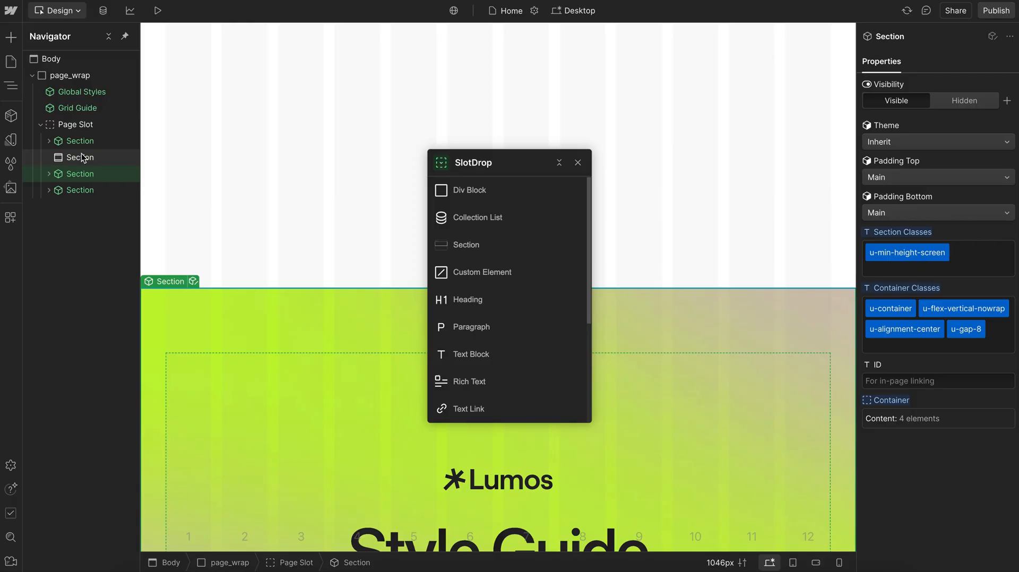
{"action": "left_click", "coordinate": [60, 11]}
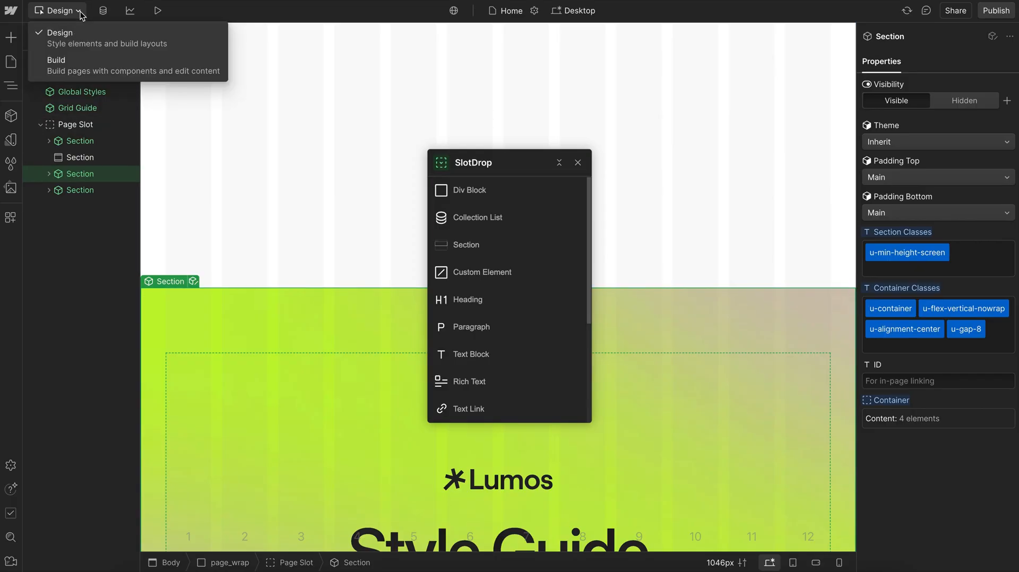
- Switch the editor to Build mode and select the second section of the page slot
{"action": "left_click", "coordinate": [57, 60]}
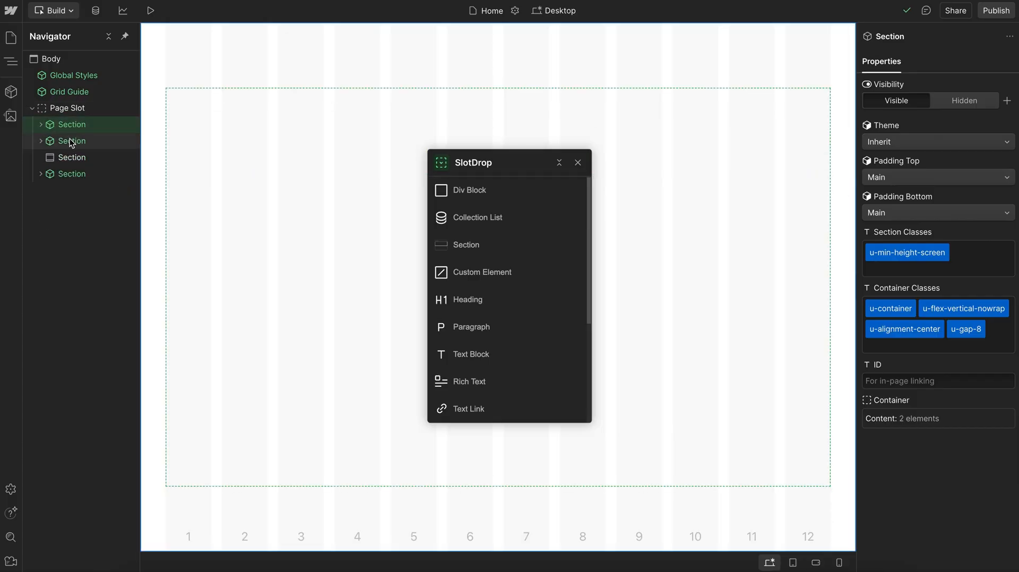
{"action": "left_click", "coordinate": [72, 173]}
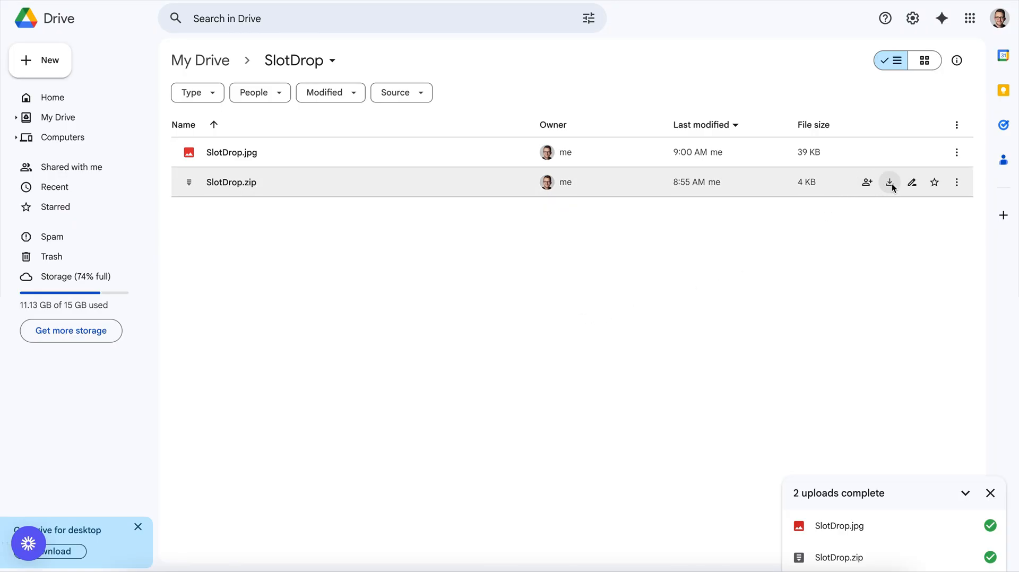
{"action": "mouse_move", "coordinate": [890, 182]}
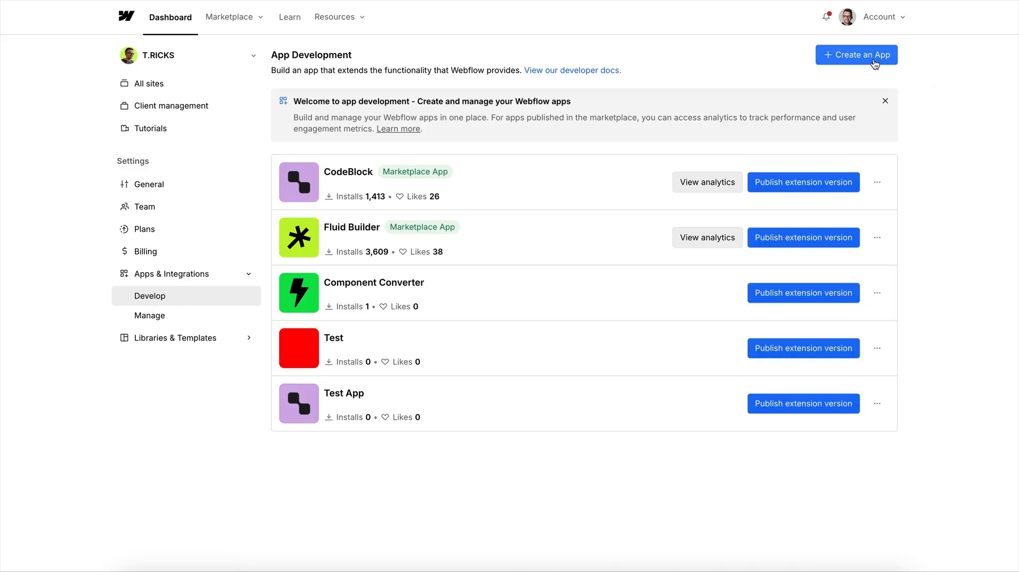
{"action": "left_click", "coordinate": [857, 55]}
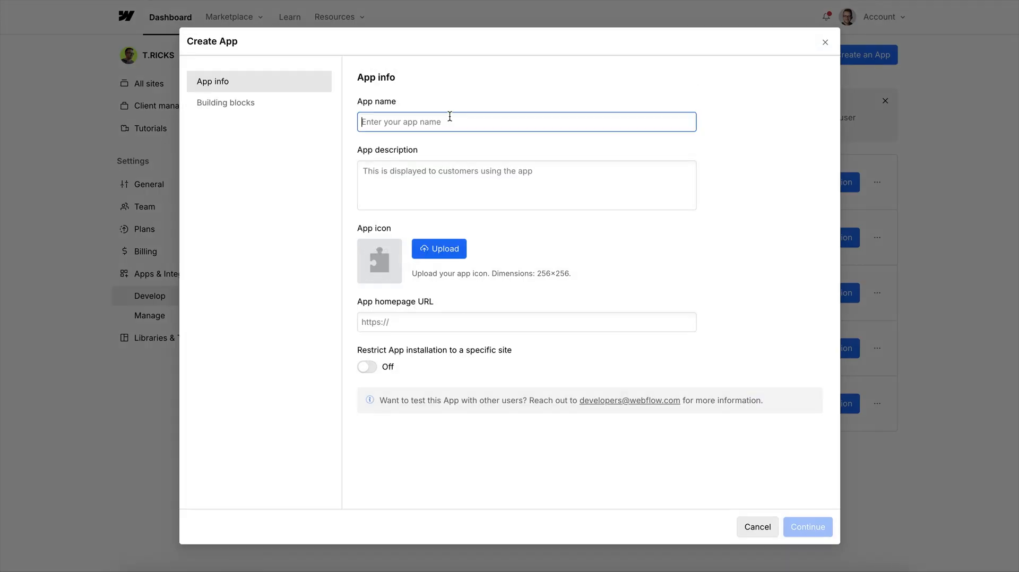
{"action": "type", "text": "SlotDrop"}
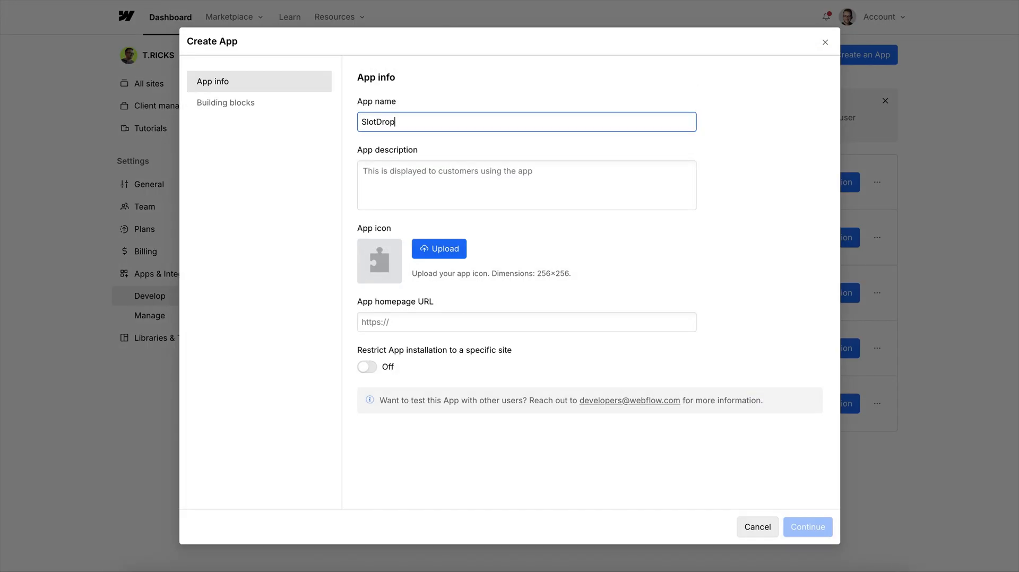
{"action": "type", "text": "Comment"}
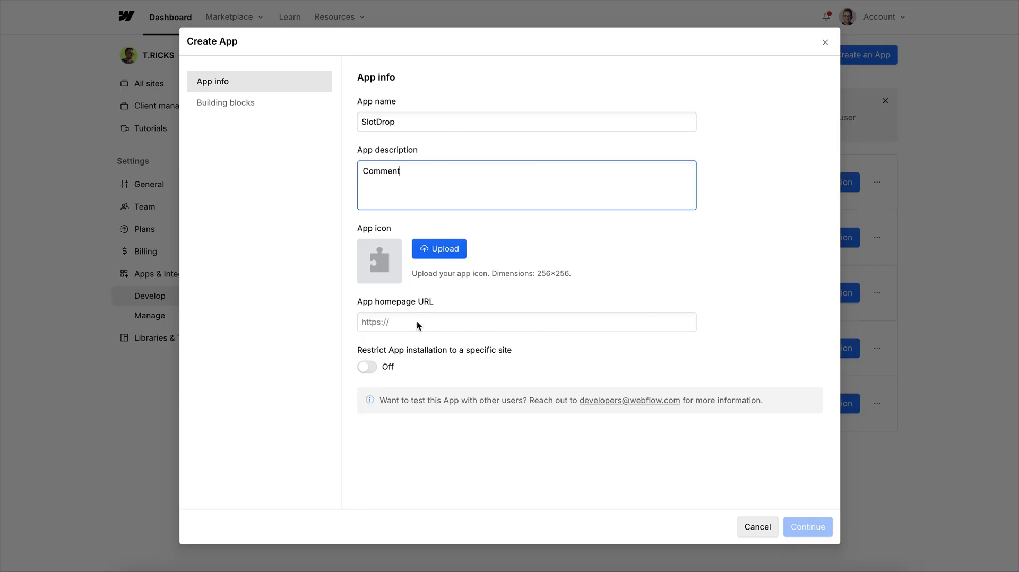
{"action": "type", "text": "https://www.google.com/"}
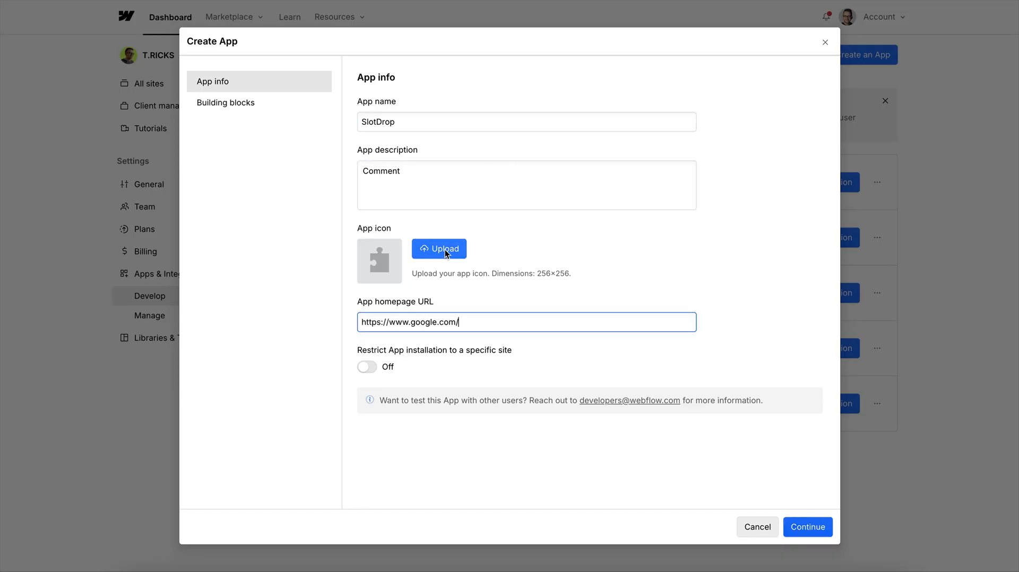
{"action": "left_click", "coordinate": [439, 248]}
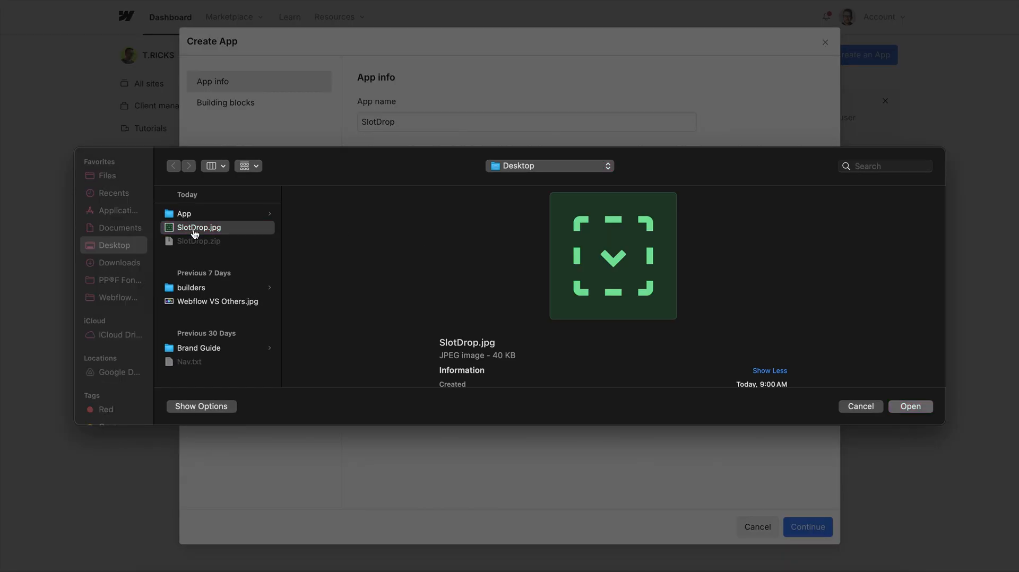
{"action": "left_click", "coordinate": [911, 407]}
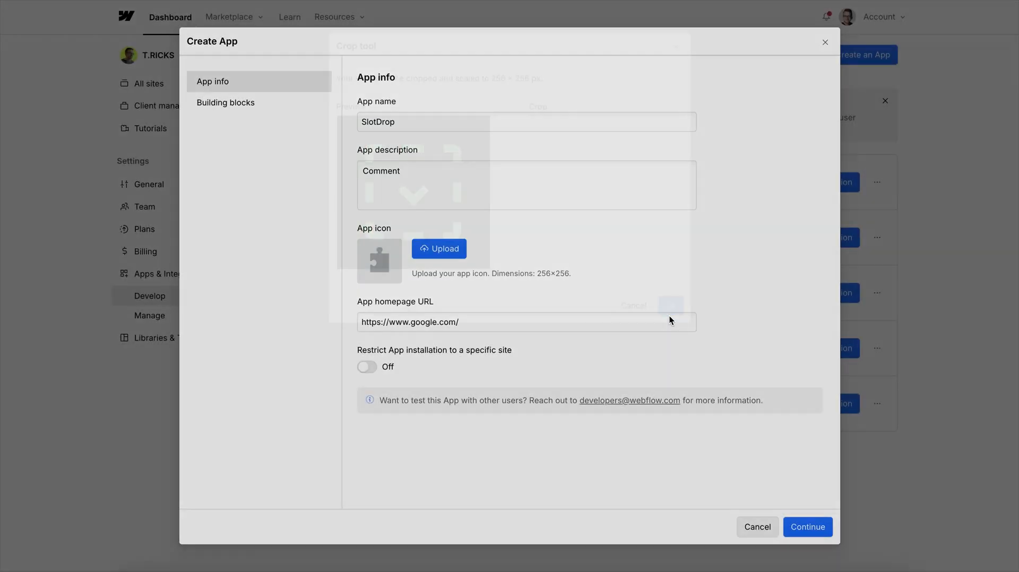
- Enable the Designer extension building block and create the app
{"action": "left_click", "coordinate": [808, 527]}
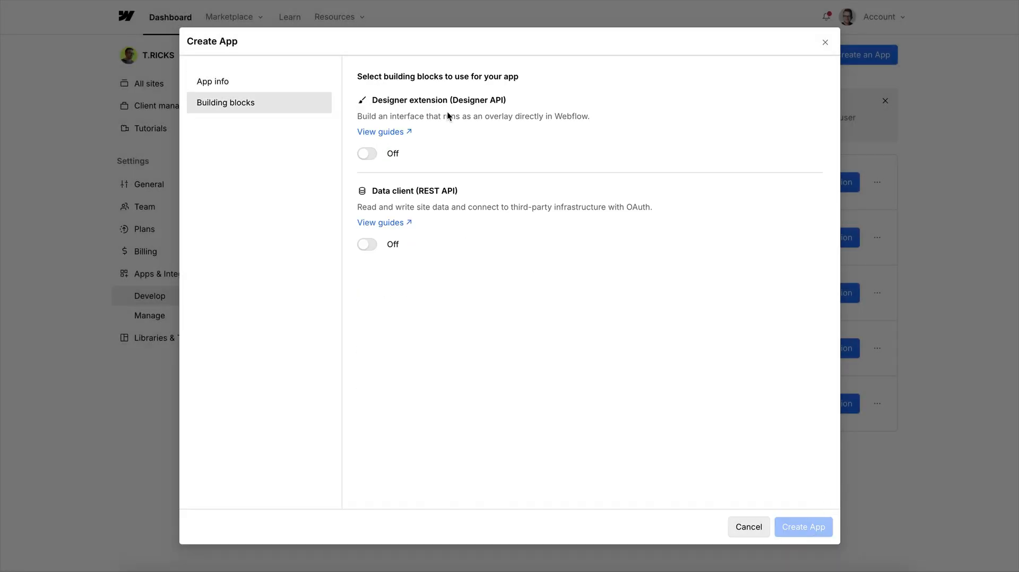
{"action": "left_click", "coordinate": [367, 153]}
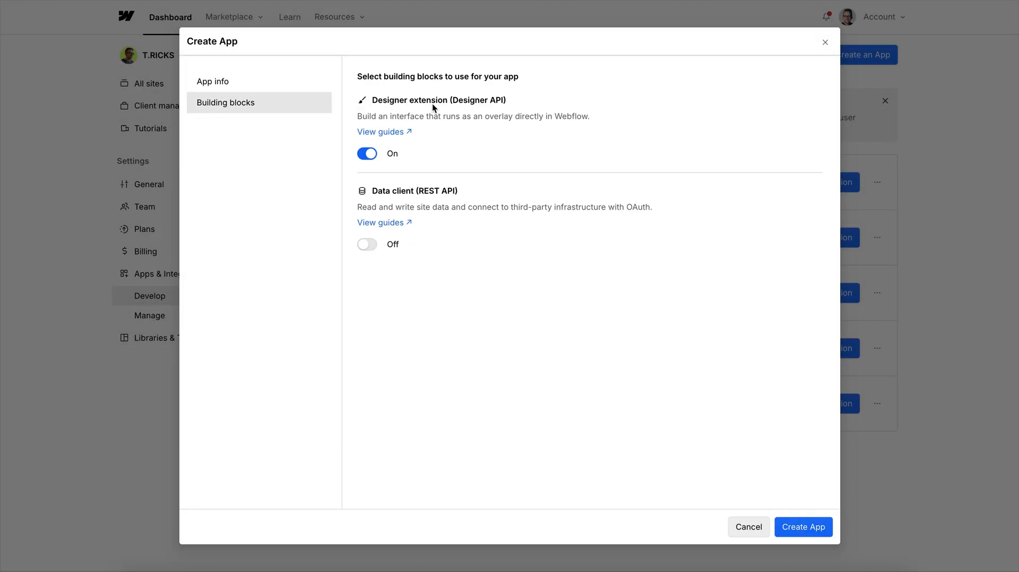
{"action": "left_click", "coordinate": [803, 527]}
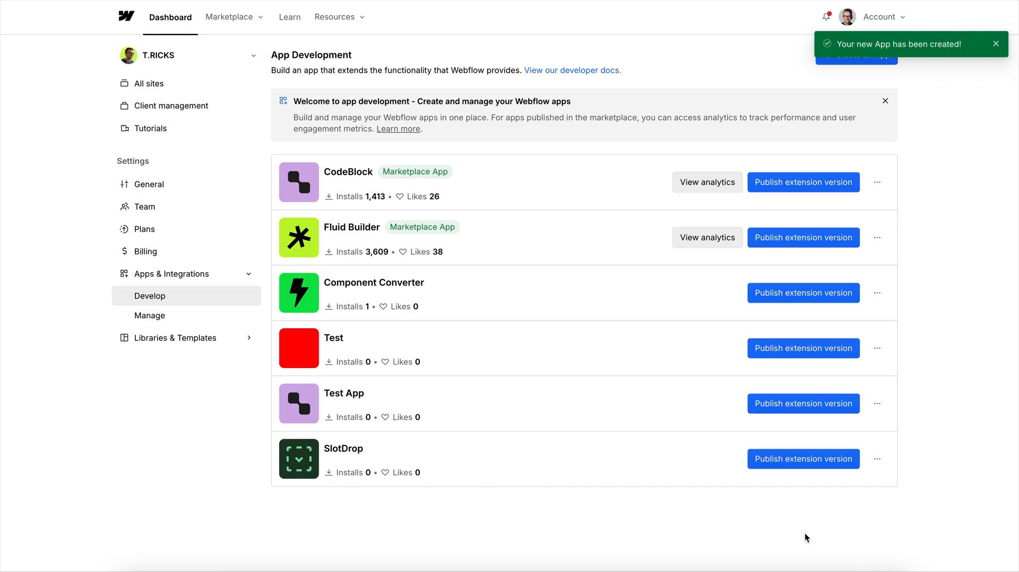
{"action": "mouse_move", "coordinate": [803, 460]}
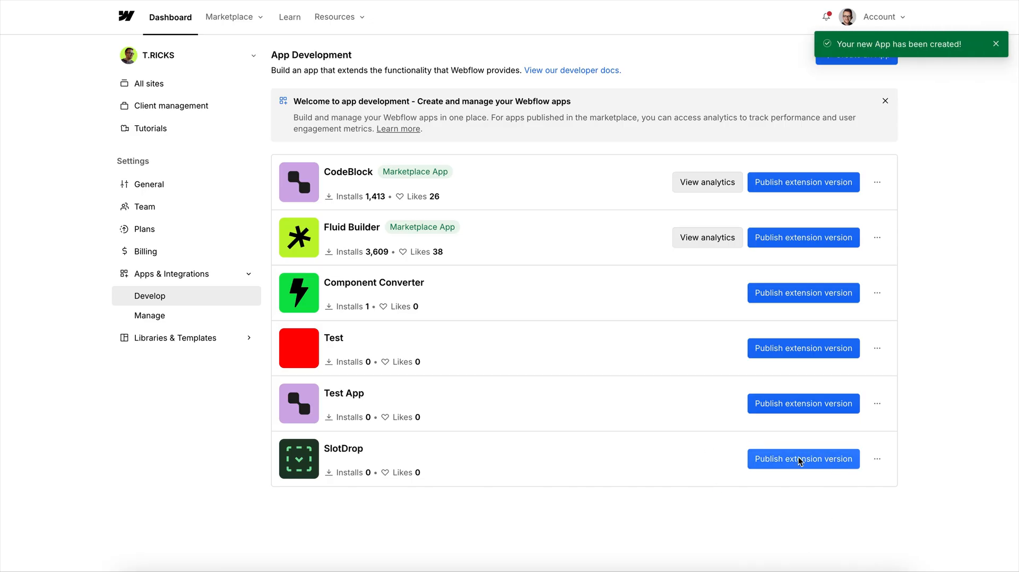
- Upload SlotDrop.zip as a new extension version with the note 'comment' and submit it
{"action": "left_click", "coordinate": [802, 459]}
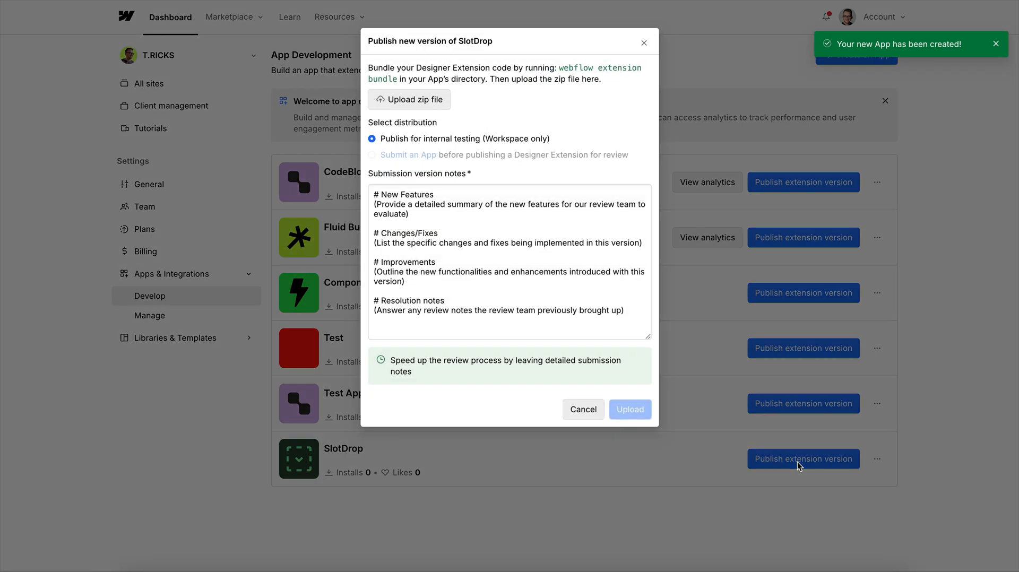
{"action": "left_click", "coordinate": [410, 99]}
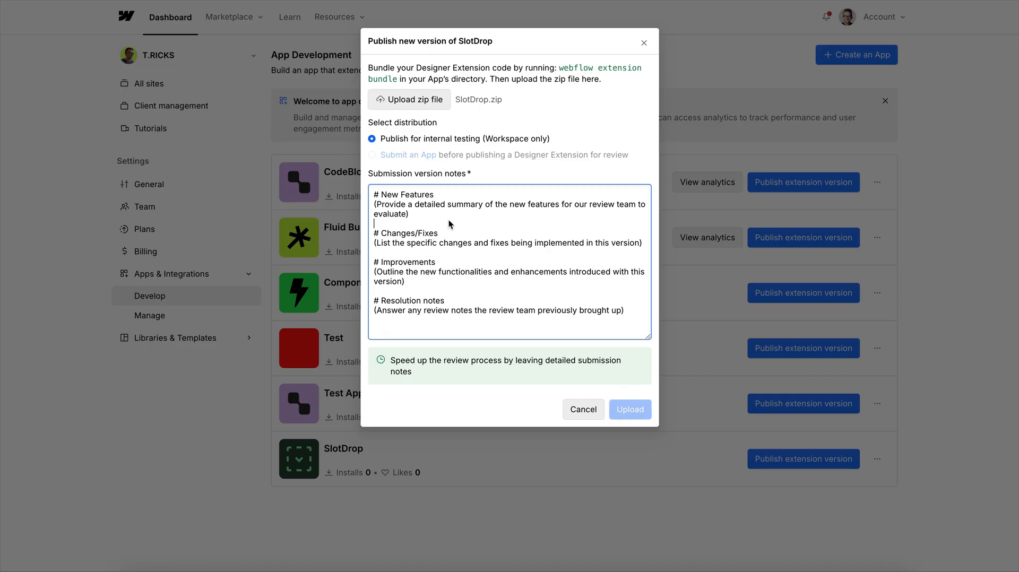
{"action": "type", "text": "comment"}
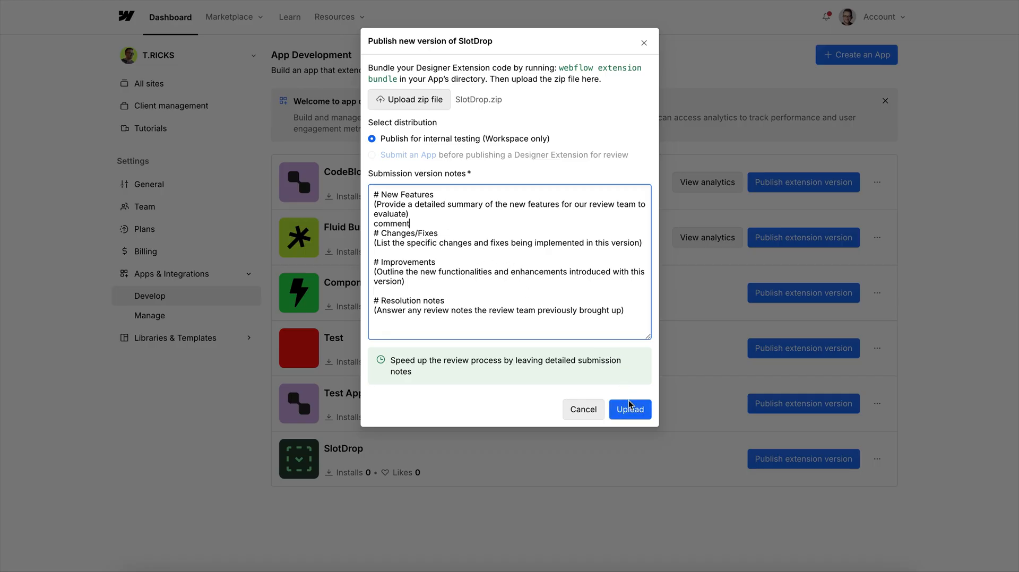
{"action": "left_click", "coordinate": [628, 410]}
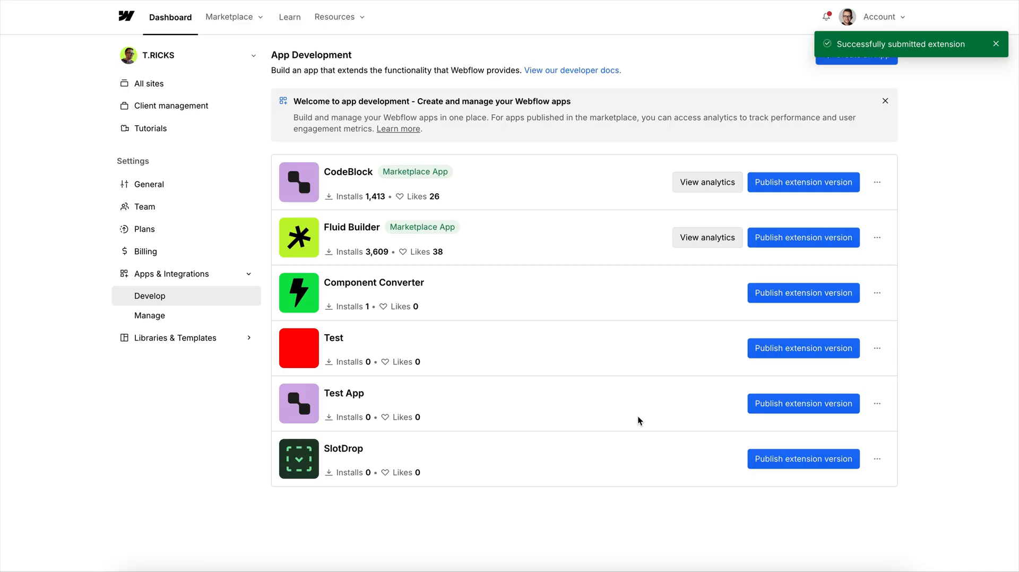
{"action": "mouse_move", "coordinate": [882, 477]}
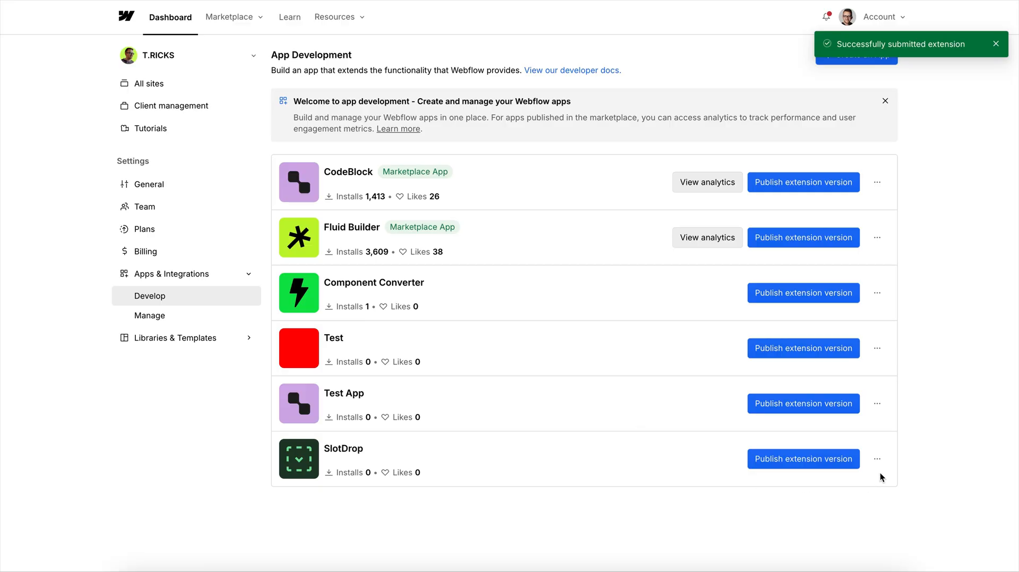
{"action": "left_click", "coordinate": [877, 459]}
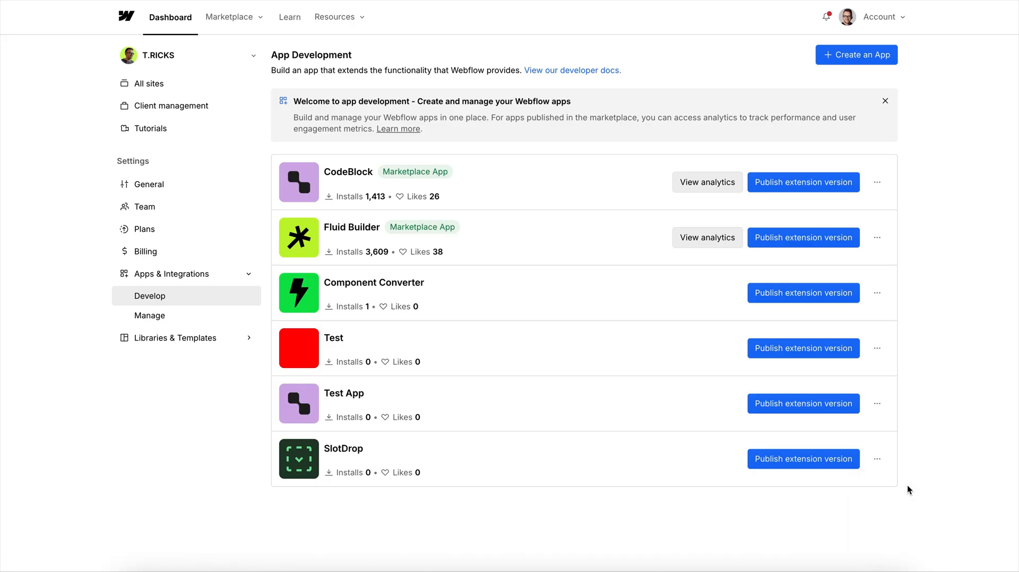
{"action": "mouse_move", "coordinate": [897, 475]}
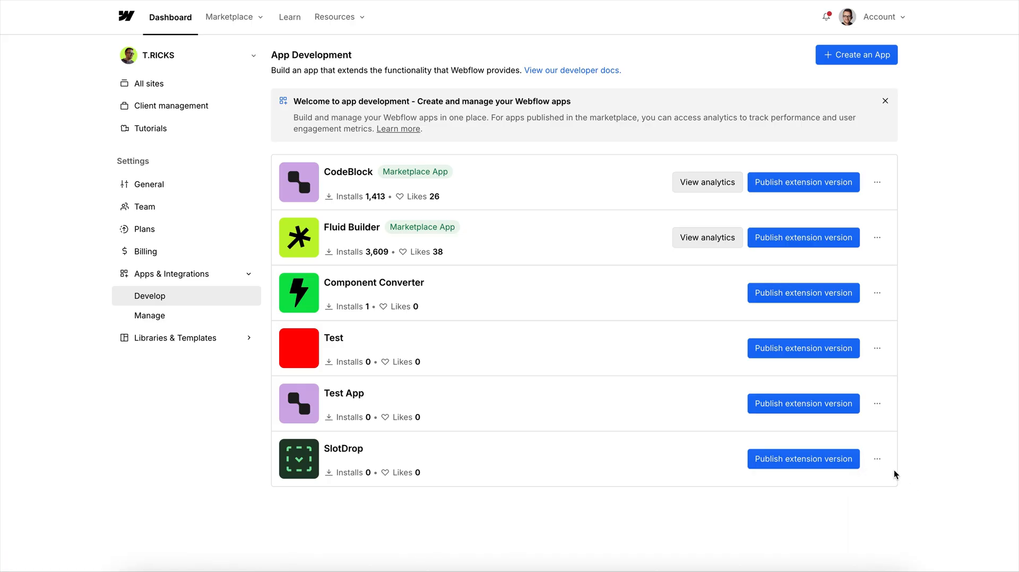